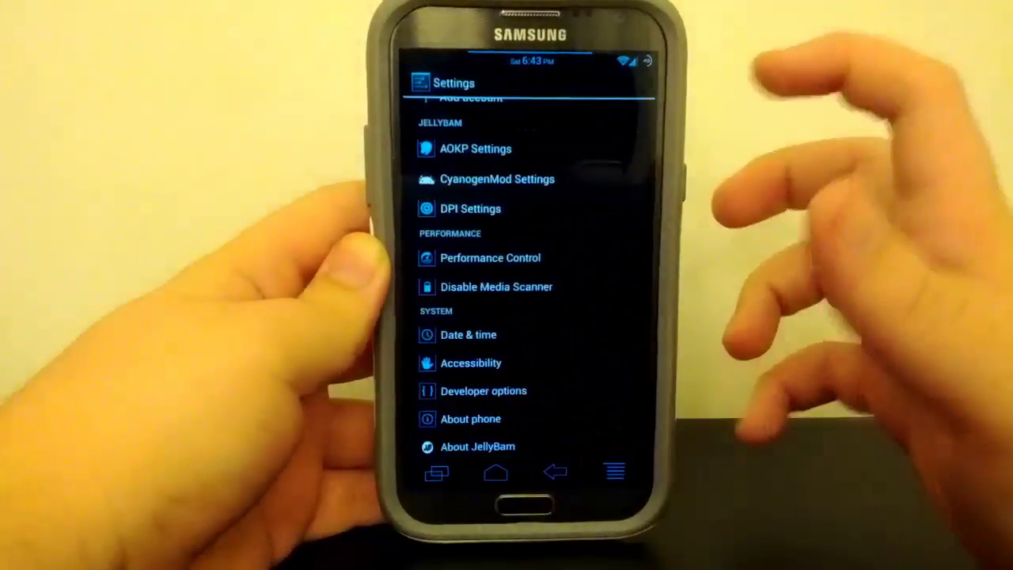
# Scroll through the remaining AOKP lockscreen options before returning to the ROM Control list.
pyautogui.scroll(-3)
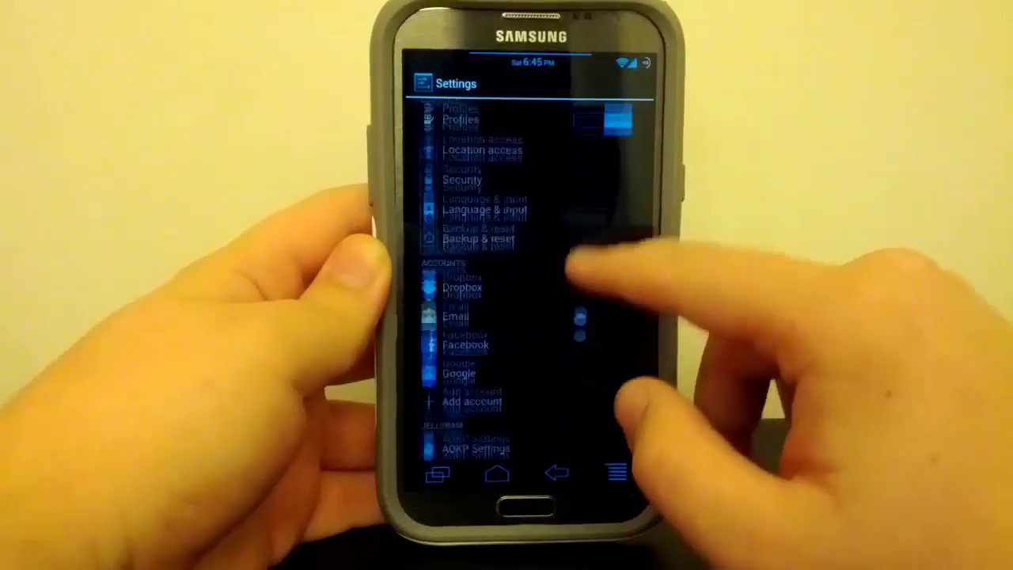
pyautogui.scroll(-3)
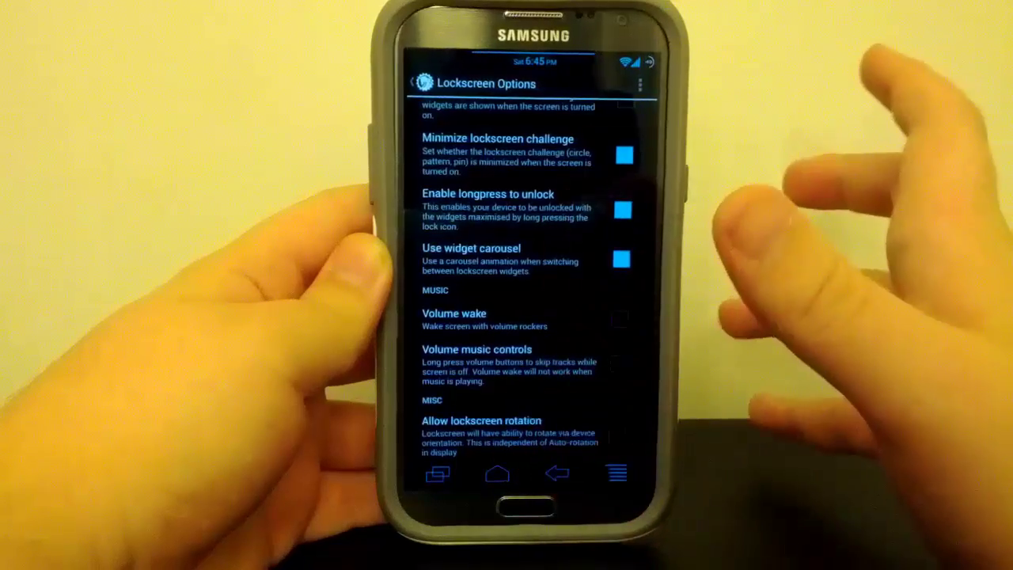
pyautogui.scroll(-3)
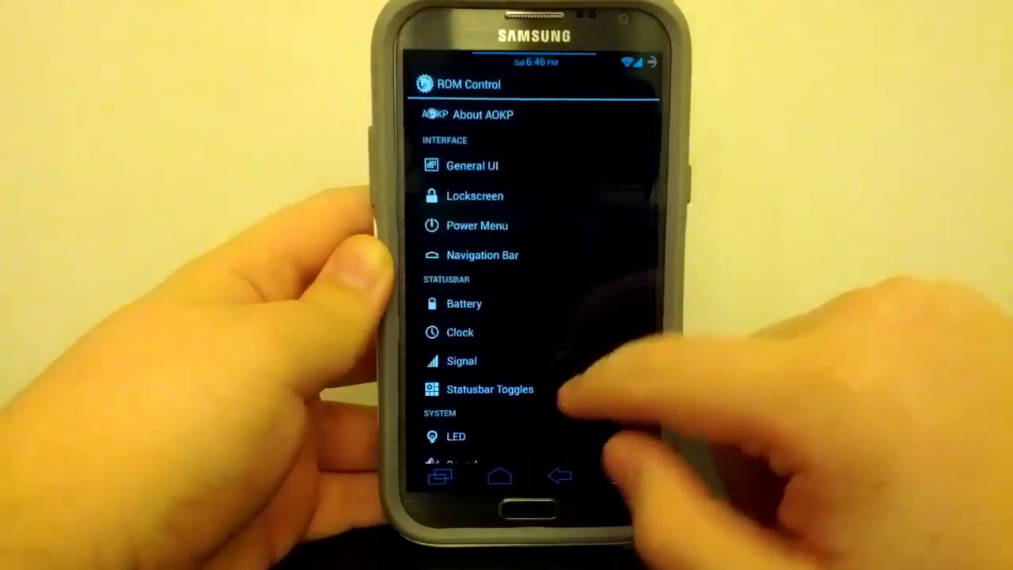
# Open Navigation Bar settings and browse bar colours, per-button actions and ring targets.
pyautogui.click(482, 255)
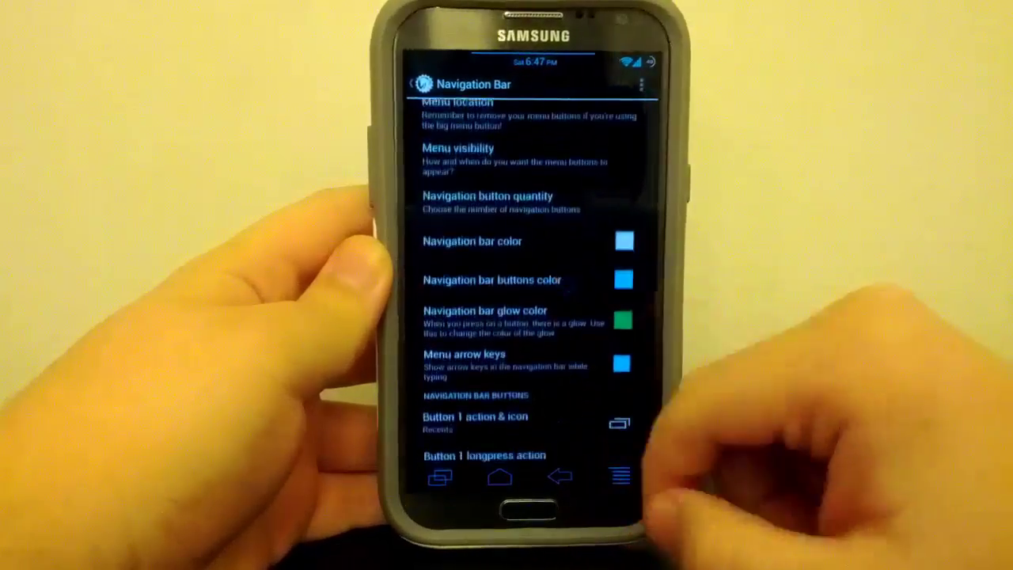
pyautogui.click(479, 195)
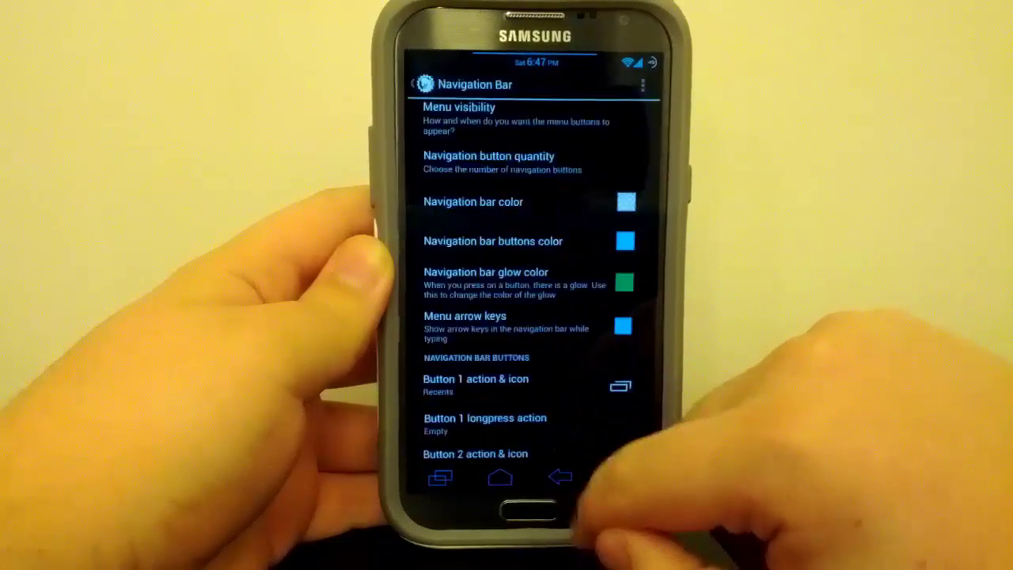
pyautogui.scroll(-3)
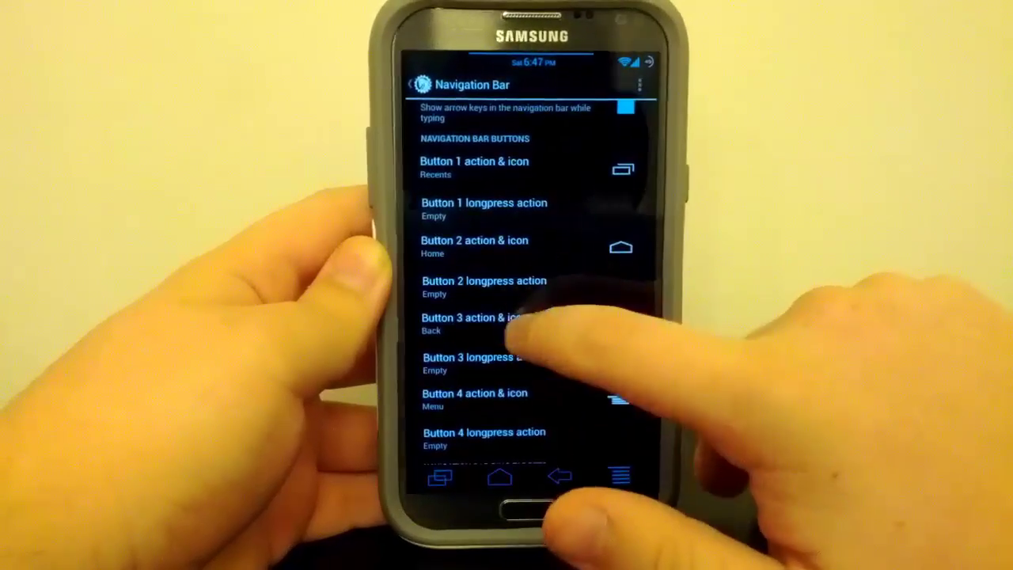
pyautogui.scroll(-3)
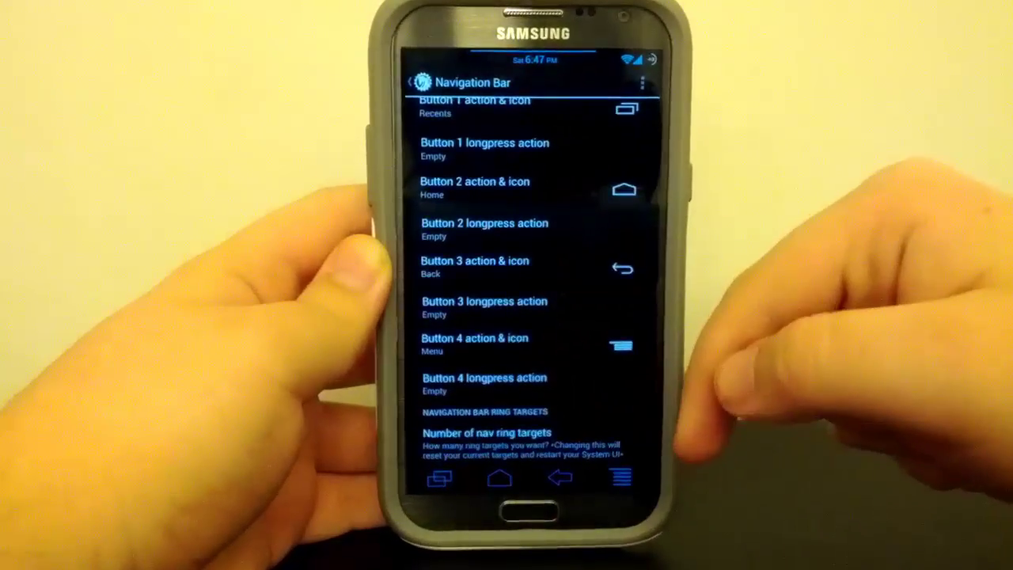
pyautogui.scroll(-3)
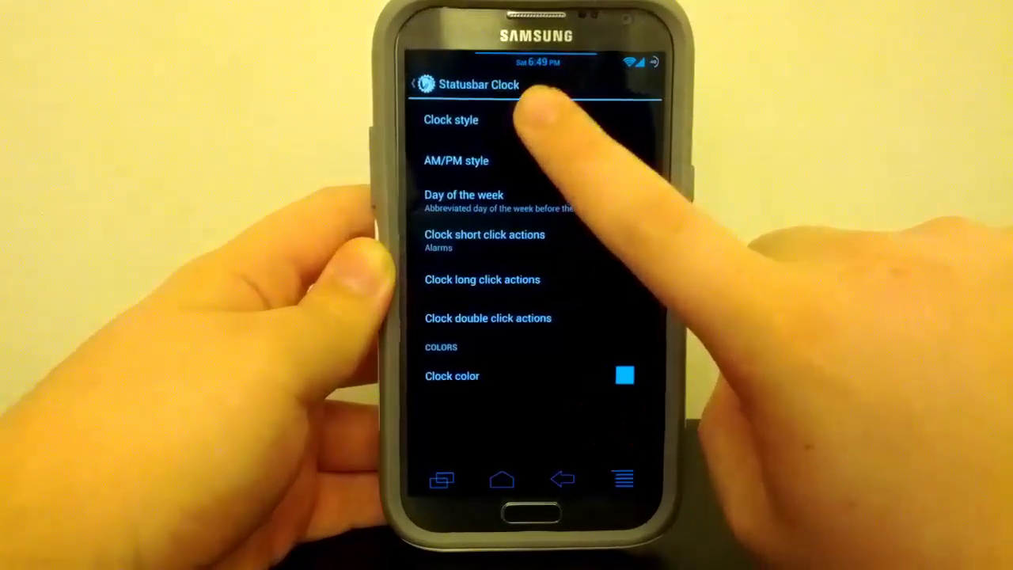
pyautogui.click(559, 480)
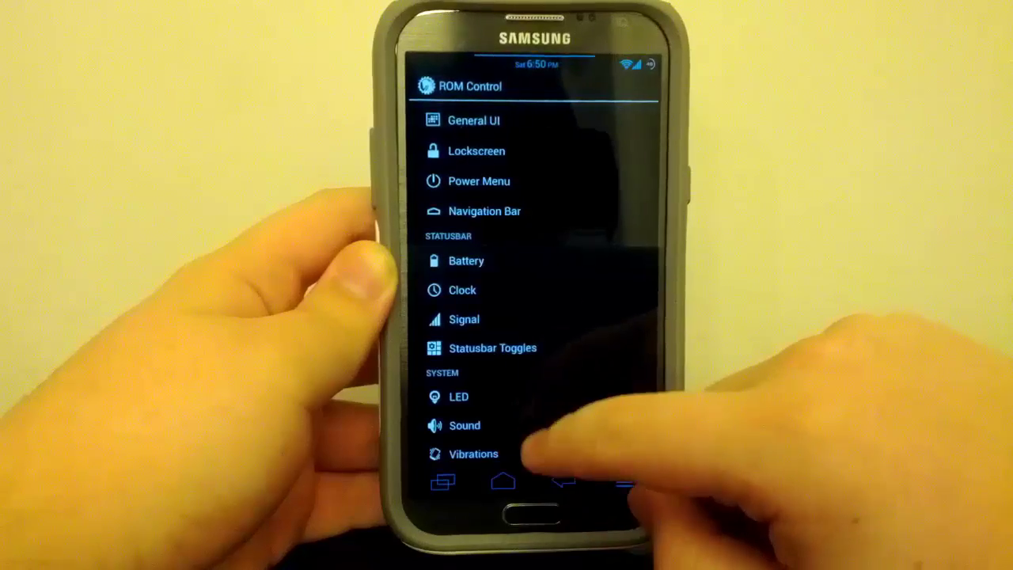
# Show the Long press Back, Home and Menu actions, all set to no action.
pyautogui.click(464, 425)
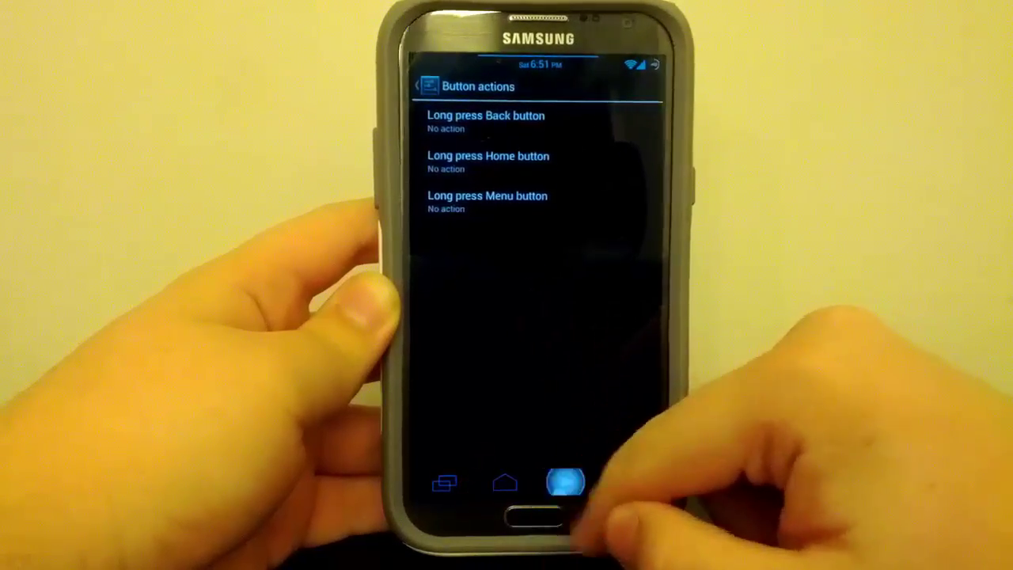
# Back out through CyanogenMod Settings to the main Settings list with the JellyBAM section.
pyautogui.click(560, 495)
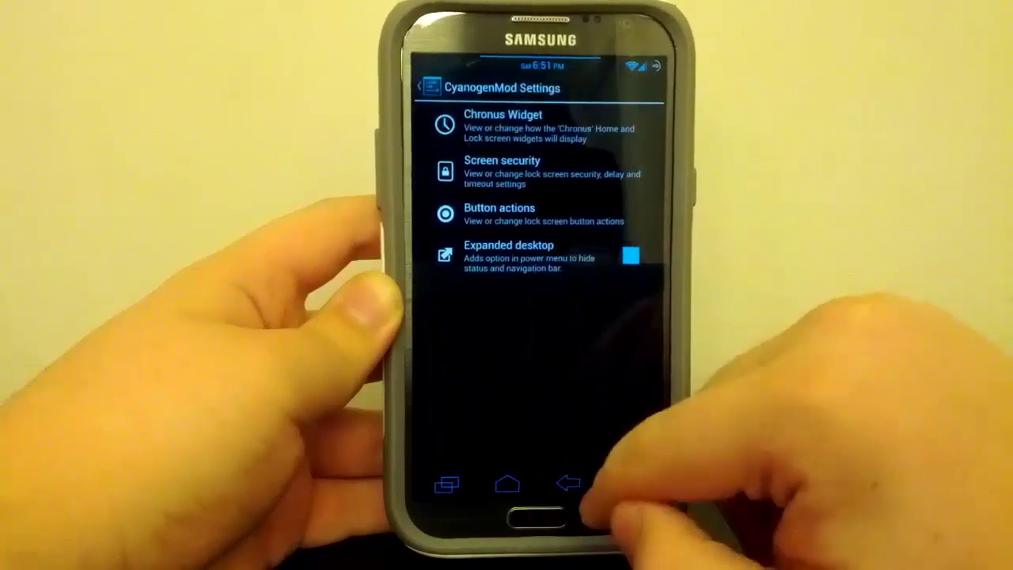
pyautogui.click(567, 483)
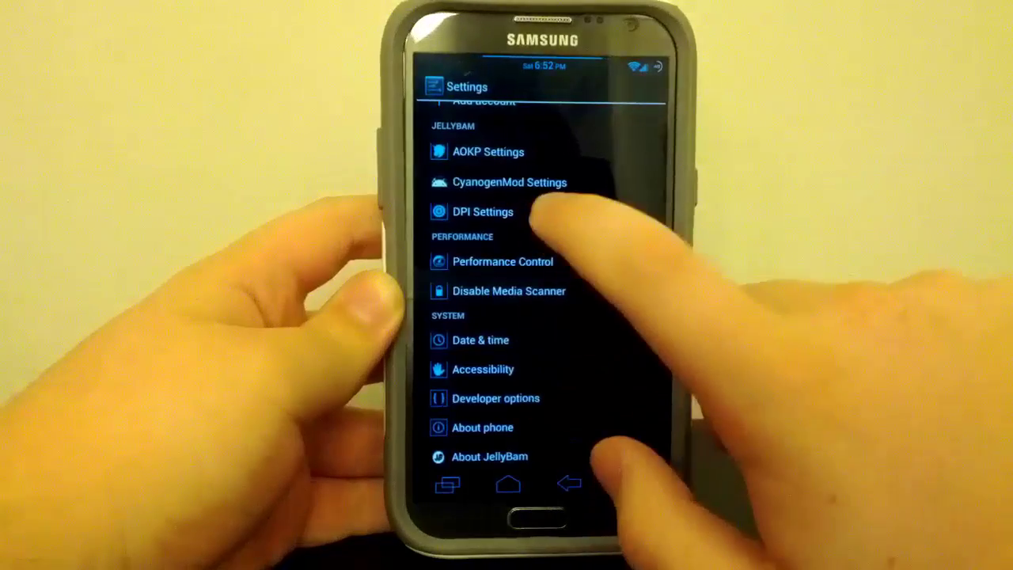
# Show the TSF Shell app drawer page running from SwipePad to µTorrent.
pyautogui.click(500, 261)
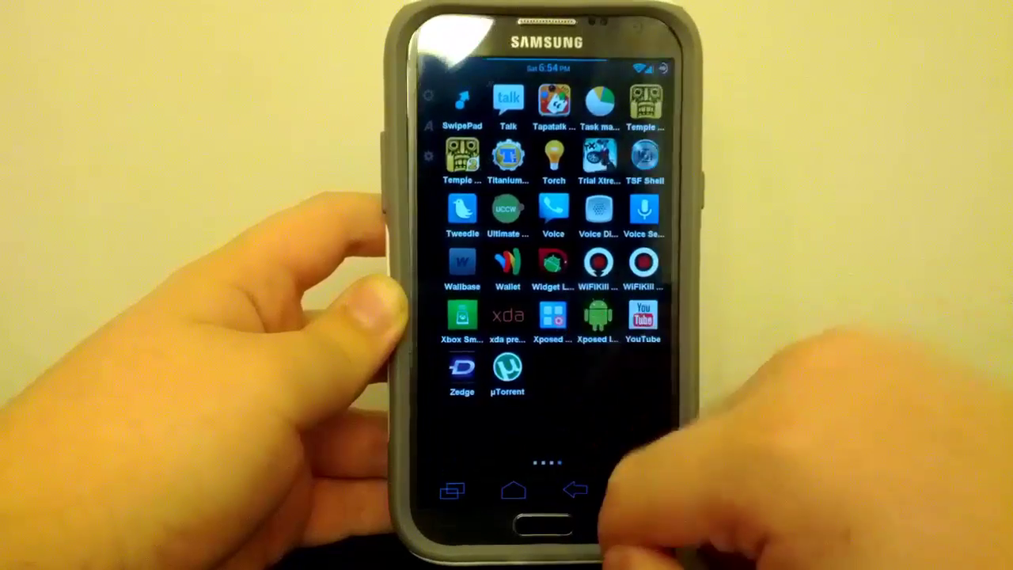
# Flip the app drawer to the page from Falcon Pro through N64oid.
pyautogui.click(550, 319)
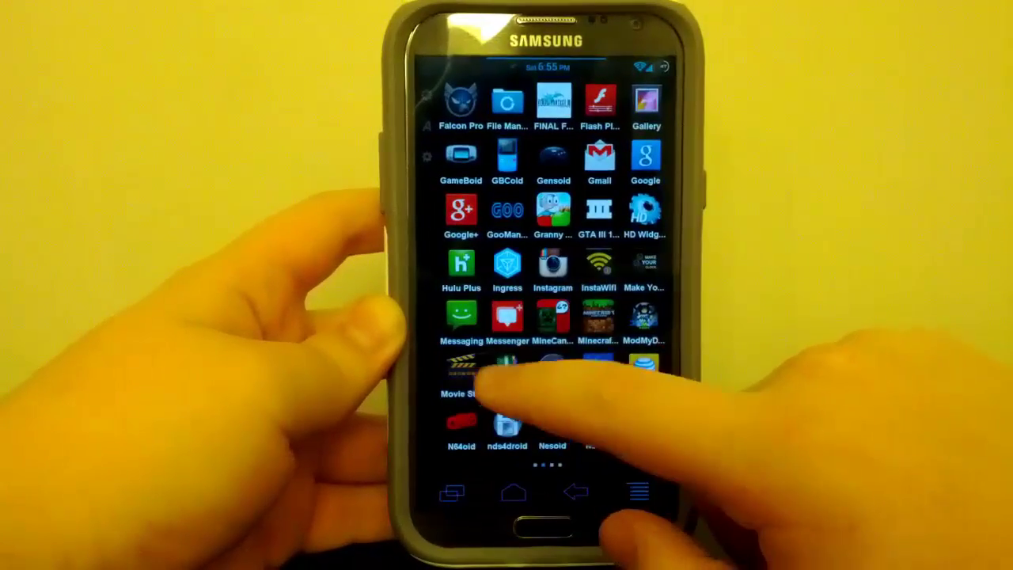
# Launch Google Now and start a voice search showing the Speak now prompt.
pyautogui.click(512, 491)
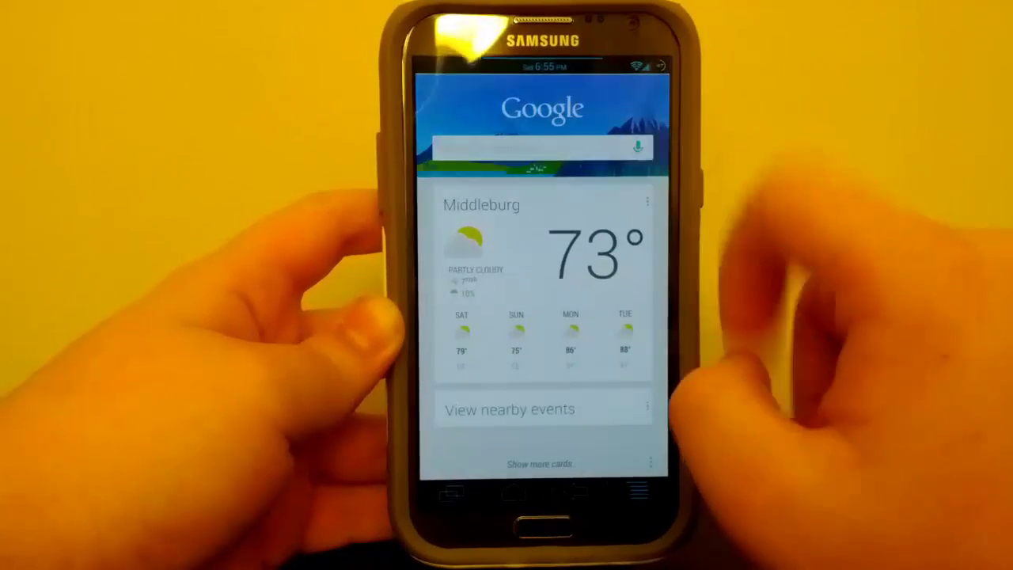
pyautogui.click(633, 145)
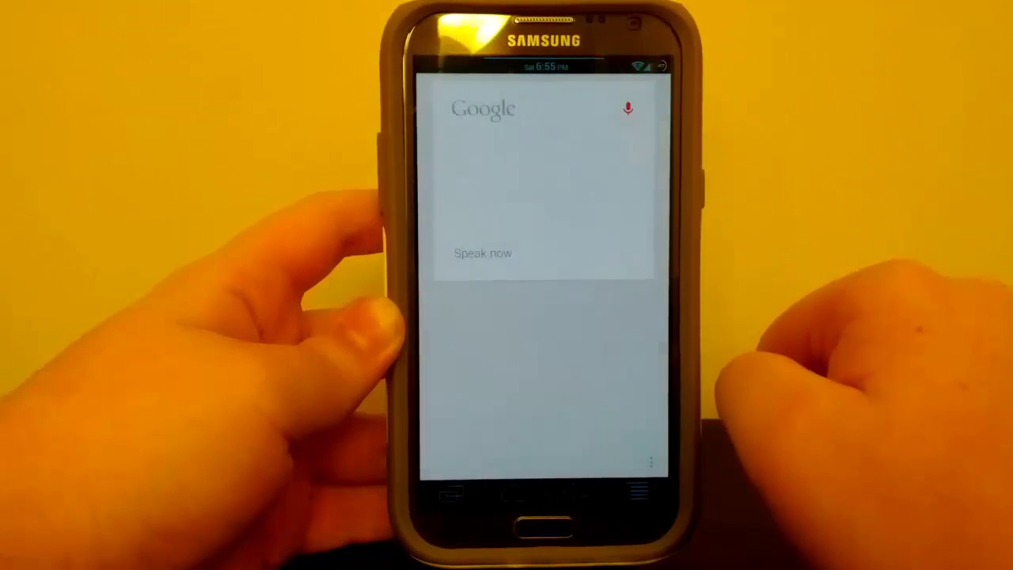